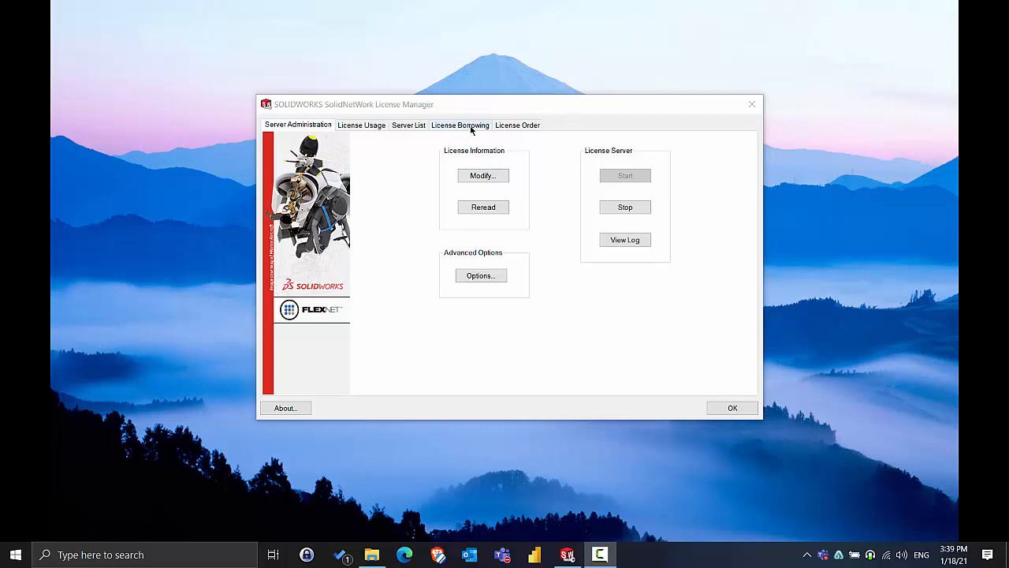
Deactivate all product licenses using 'Move your product license(s) to a new/upgraded computer', then finish the wizard.
left_click(459, 125)
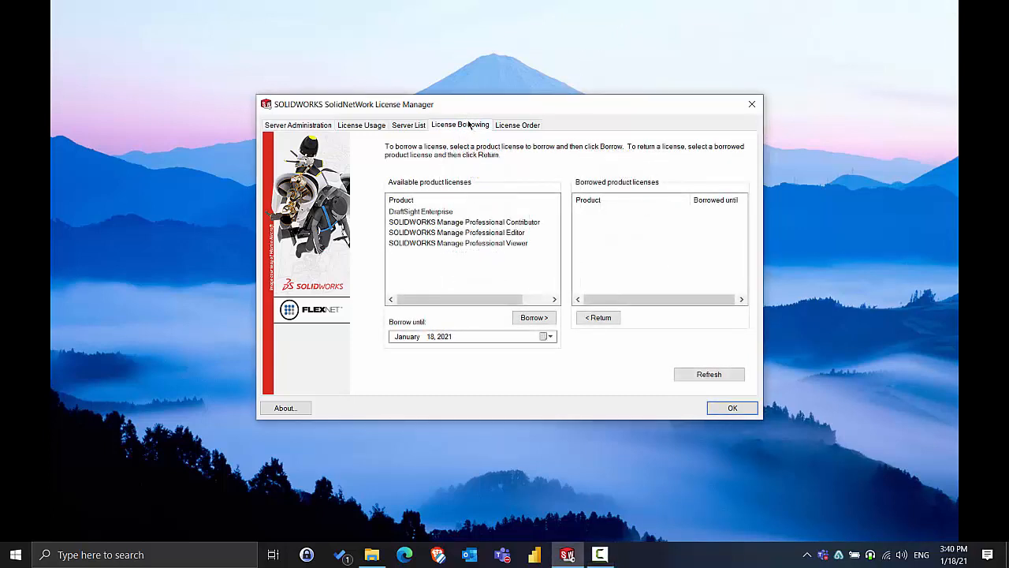
mouse_move(574, 168)
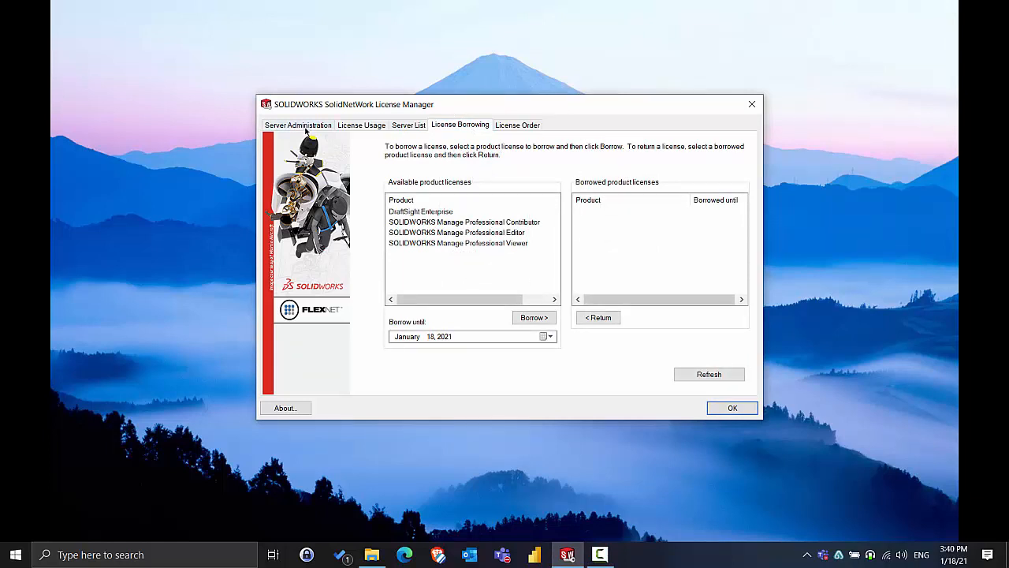
left_click(298, 124)
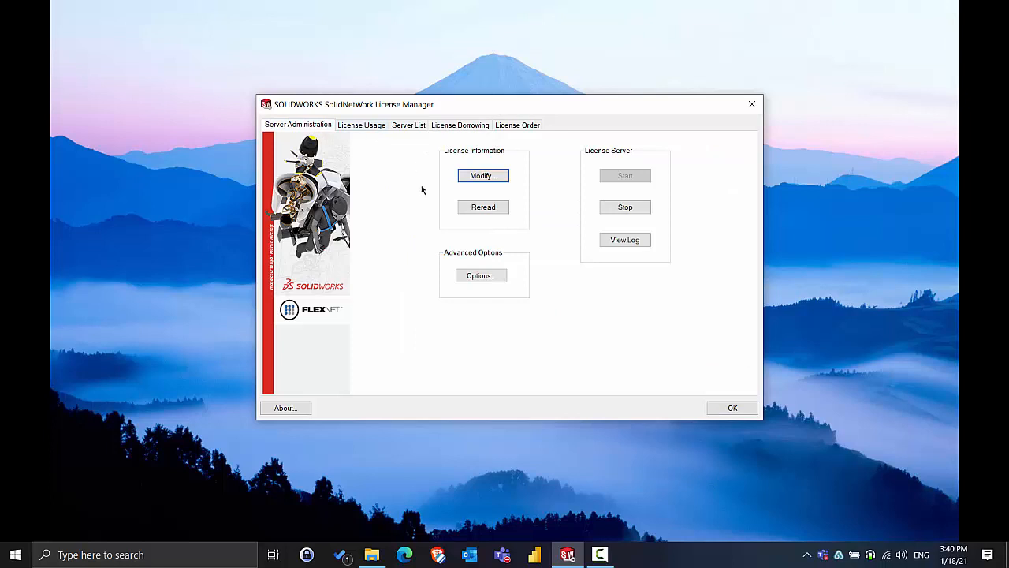
mouse_move(465, 157)
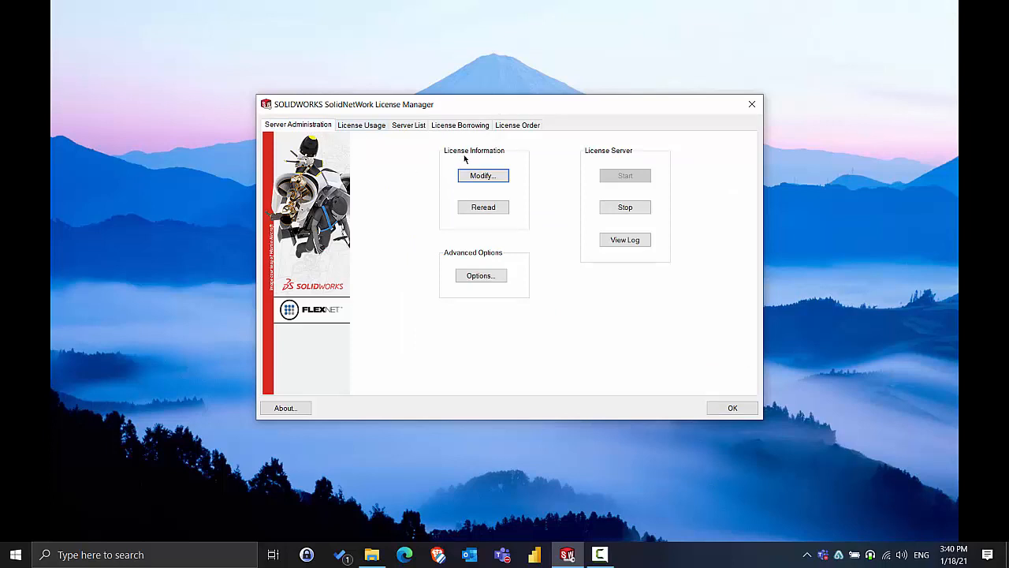
left_click(483, 175)
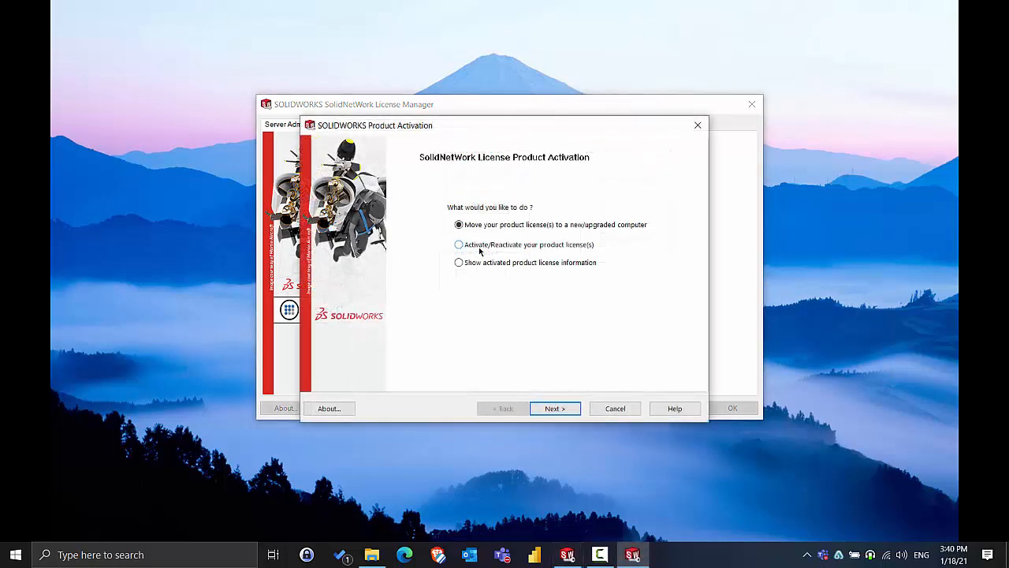
left_click(459, 245)
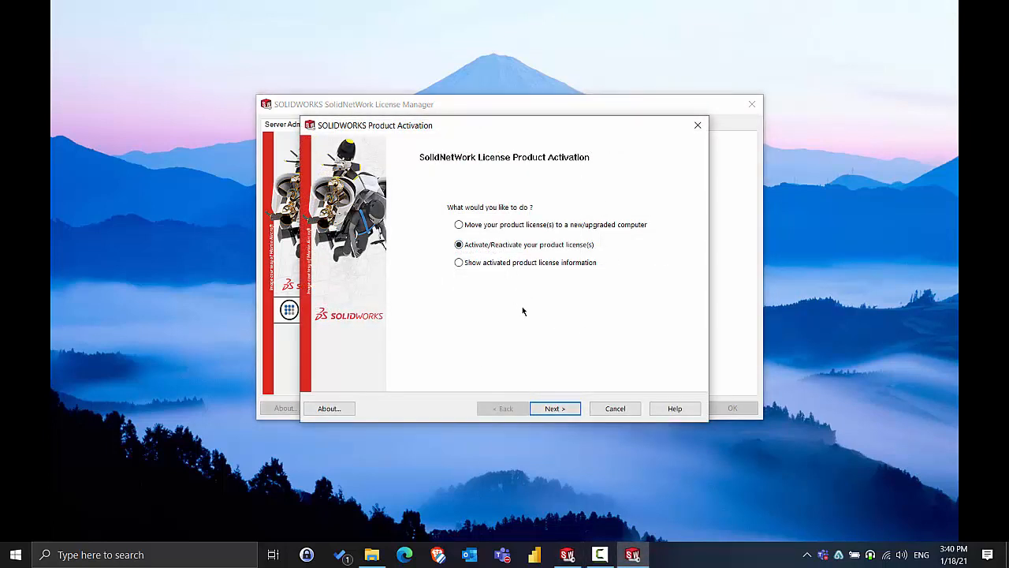
left_click(458, 223)
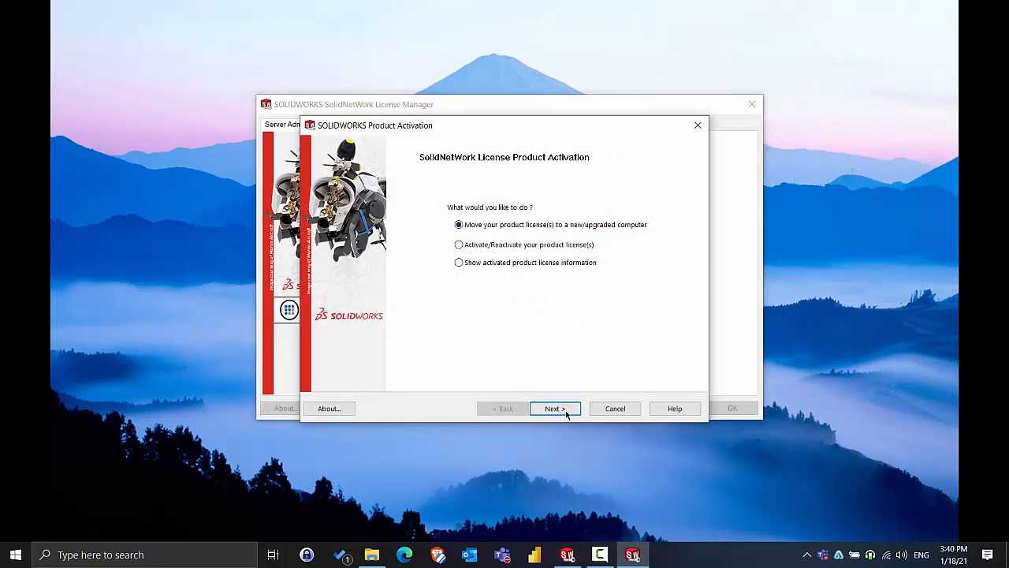
left_click(555, 408)
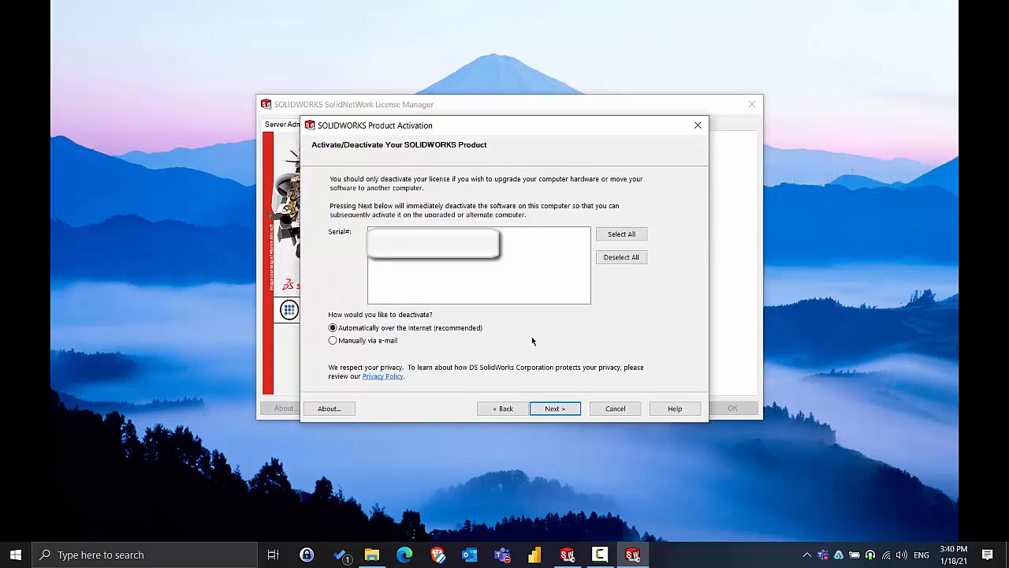
left_click(622, 233)
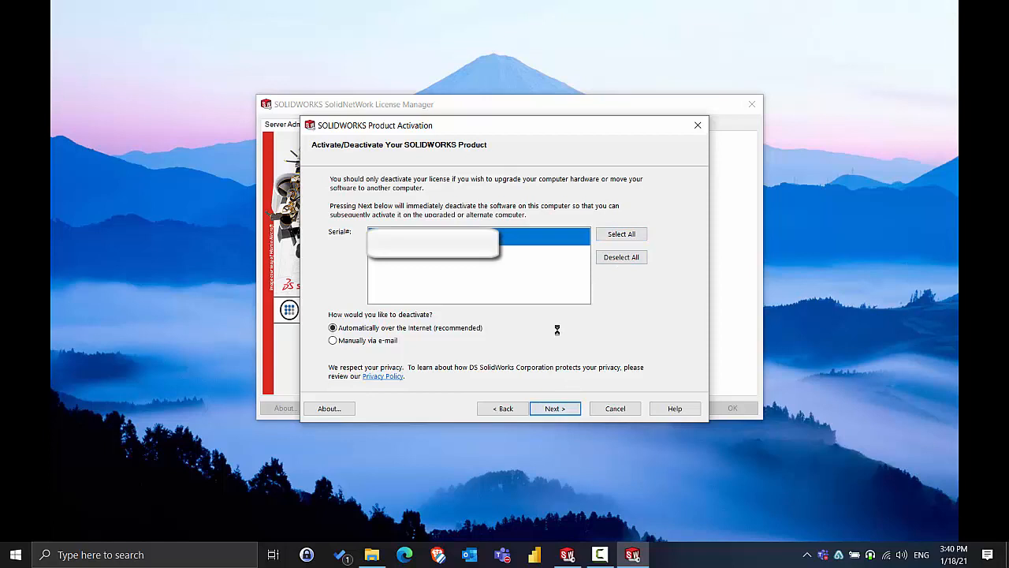
left_click(555, 408)
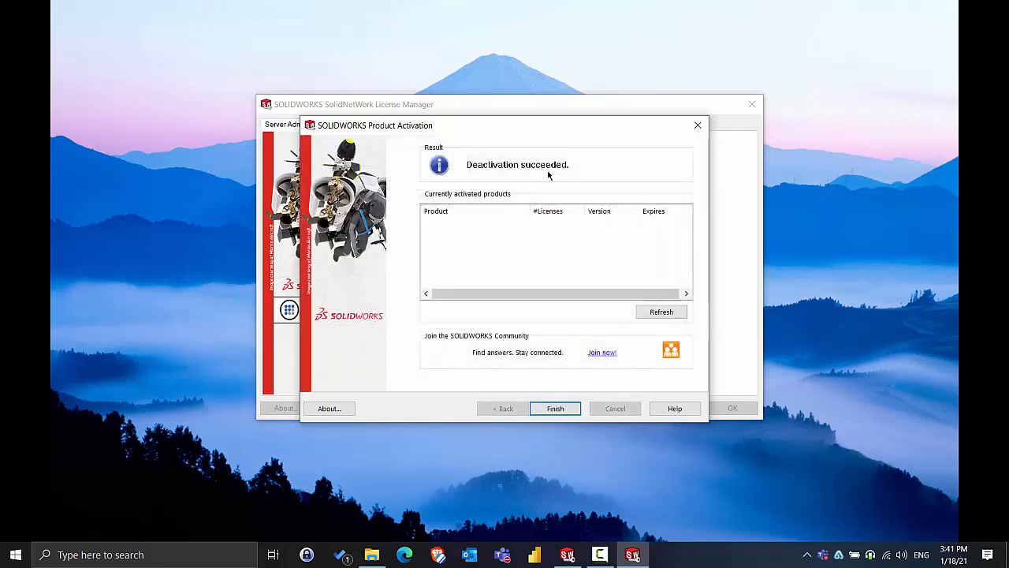
left_click(555, 409)
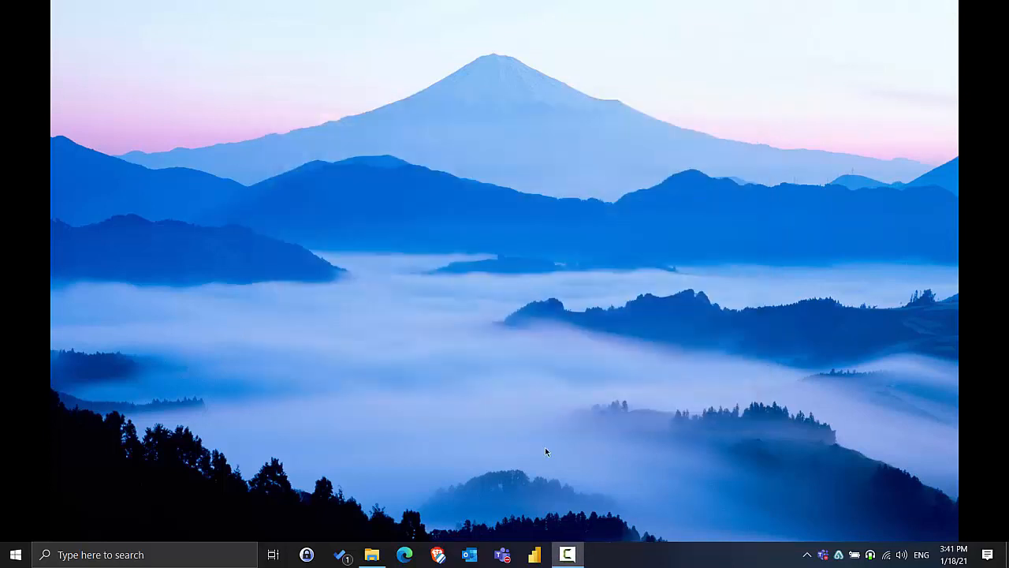
Run sldIM.exe from the SOLIDWORKS 2021 SP01 sldim folder and approve User Account Control.
left_click(372, 554)
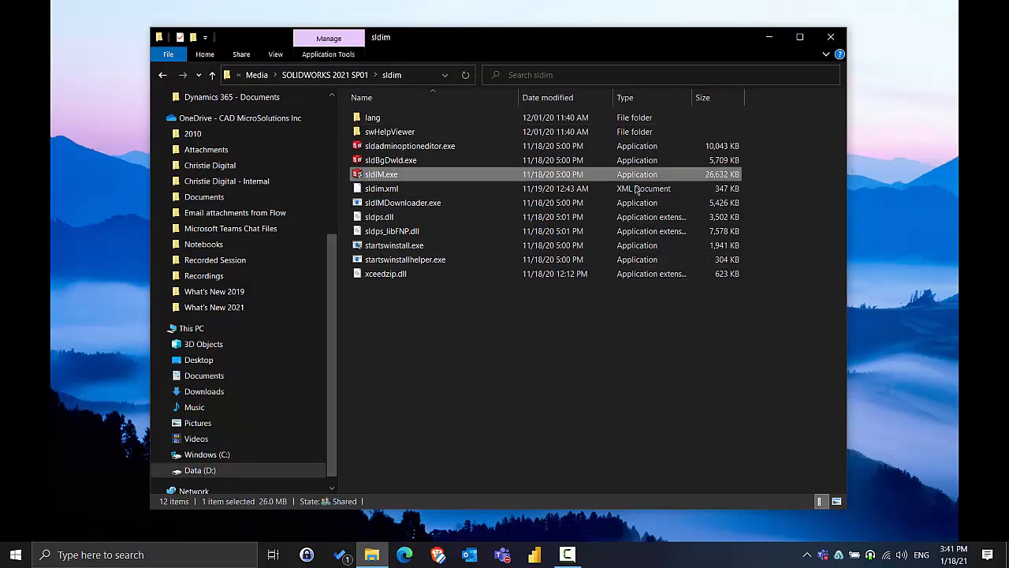
double_click(381, 174)
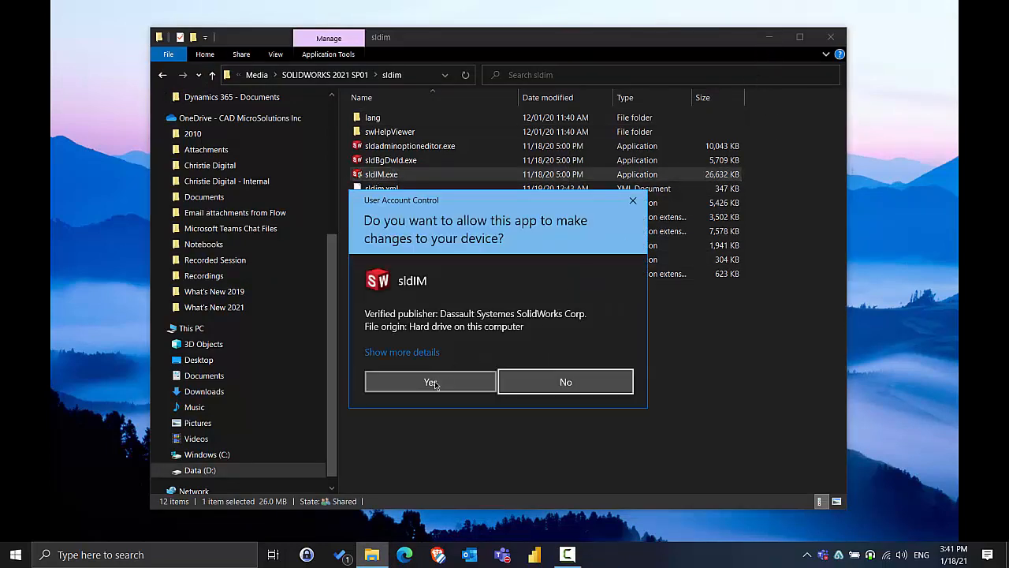
left_click(430, 381)
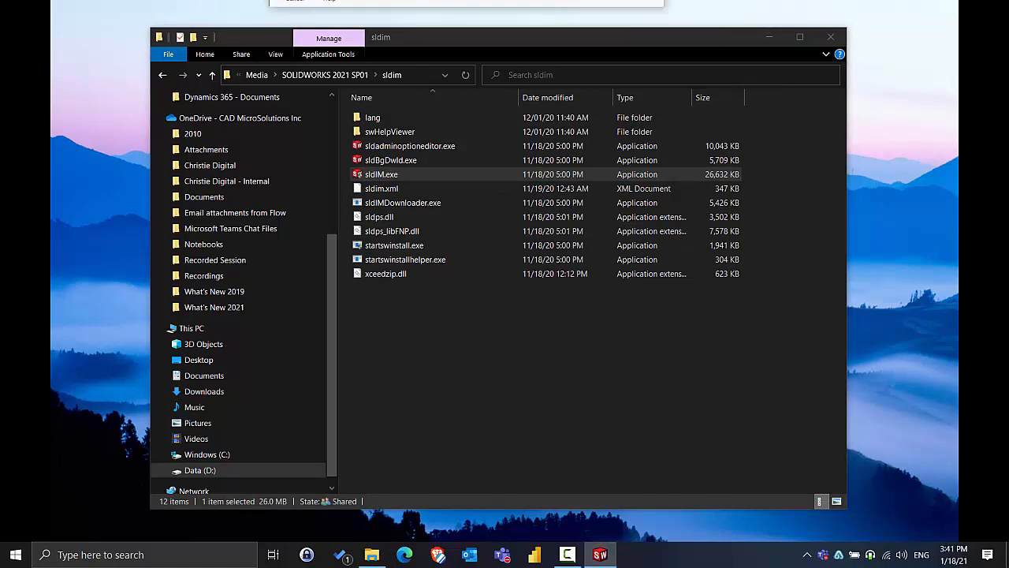
double_click(381, 174)
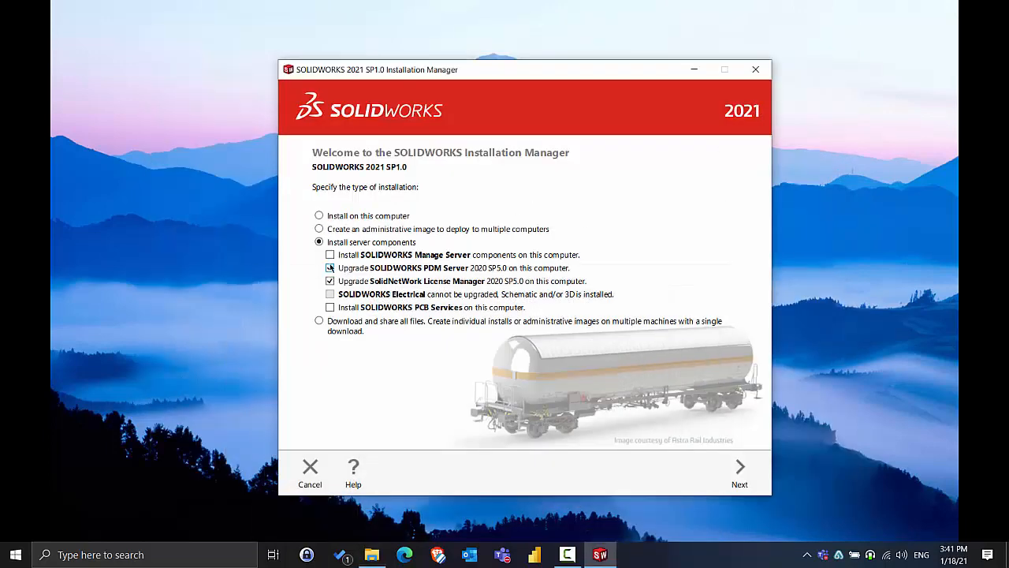
Install only the SolidNetWork License Manager 2021 SP1 upgrade, skipping the PDM Server upgrade.
left_click(330, 268)
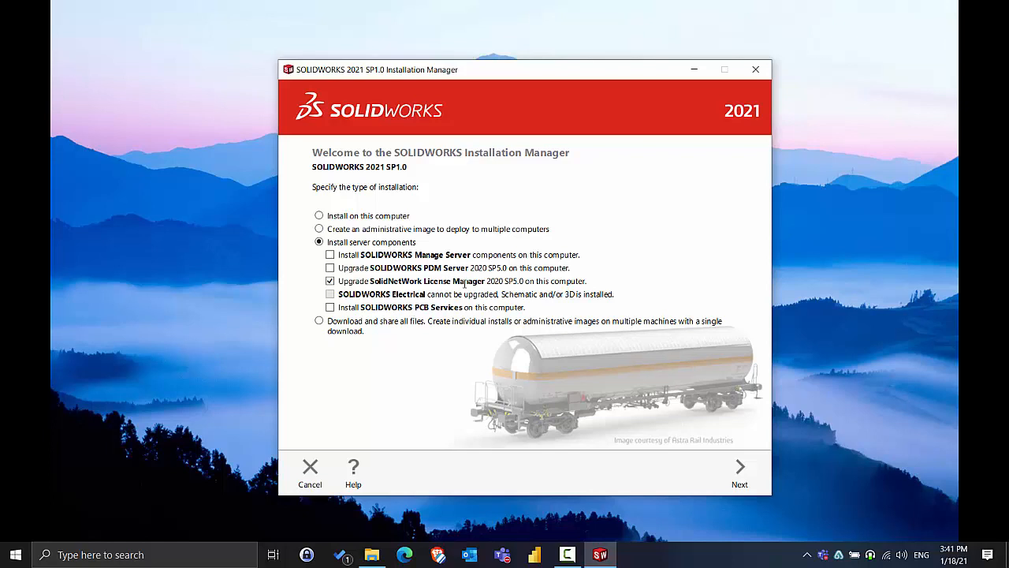
mouse_move(740, 466)
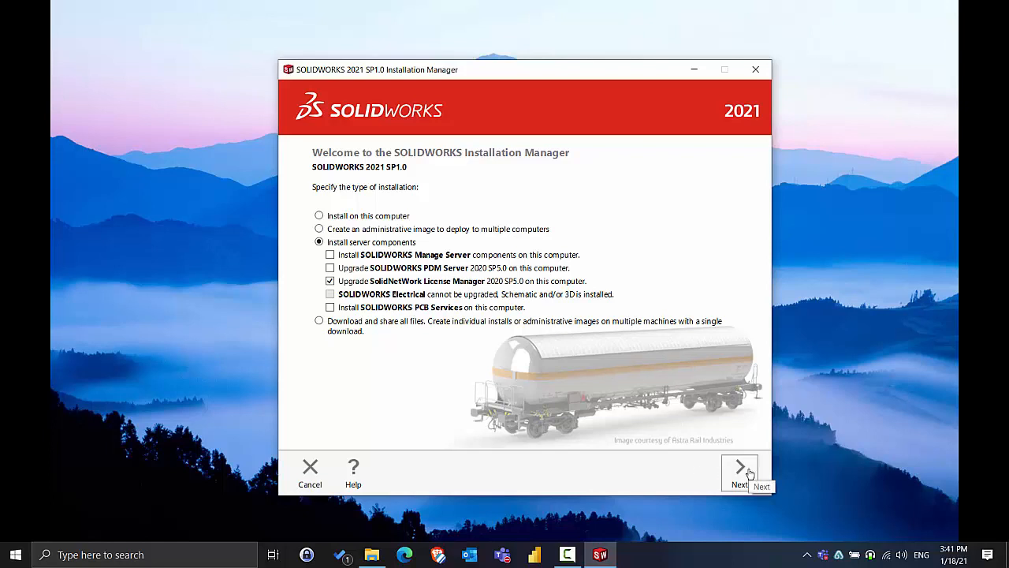
left_click(739, 465)
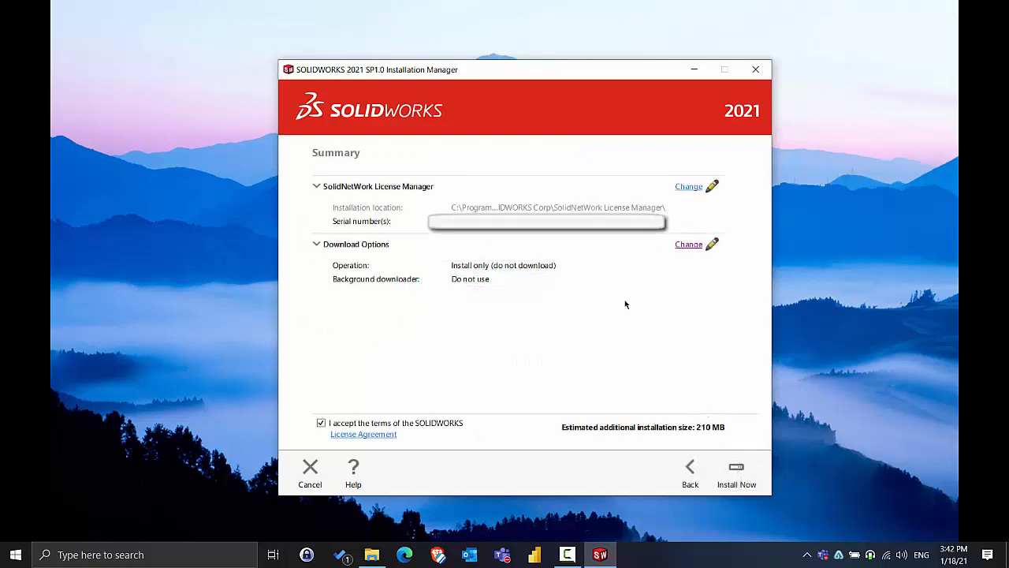
mouse_move(583, 376)
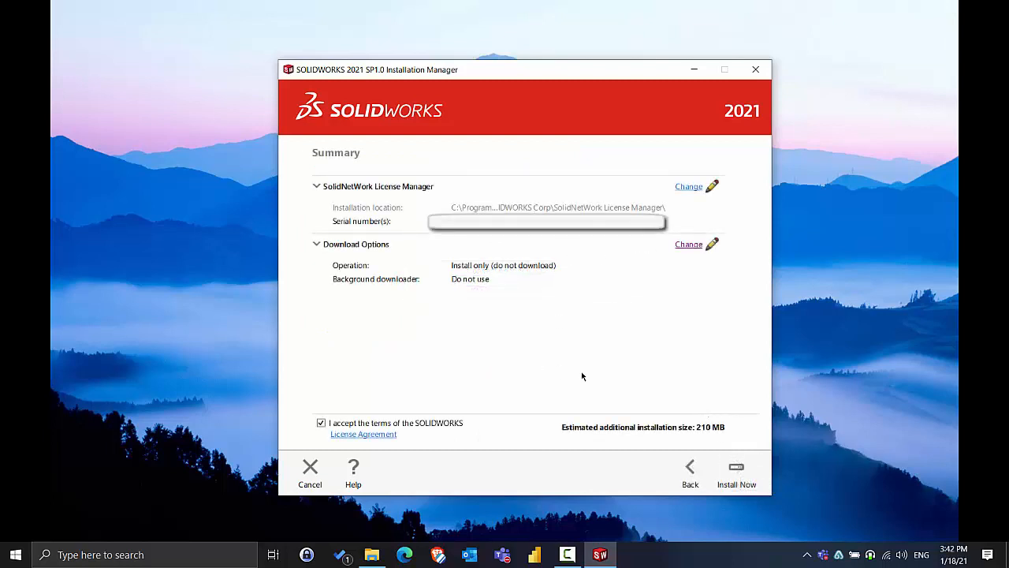
mouse_move(736, 474)
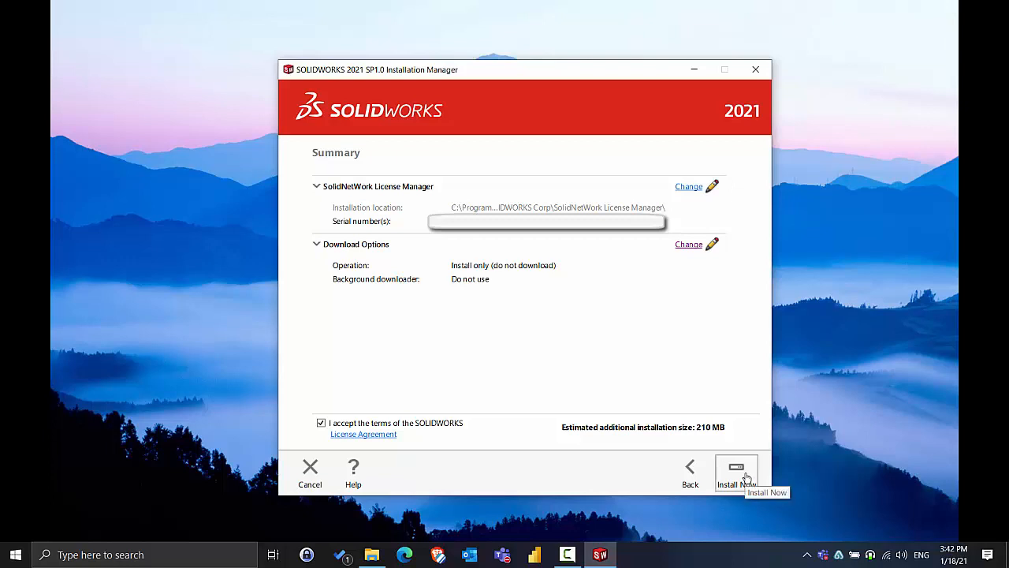
mouse_move(552, 385)
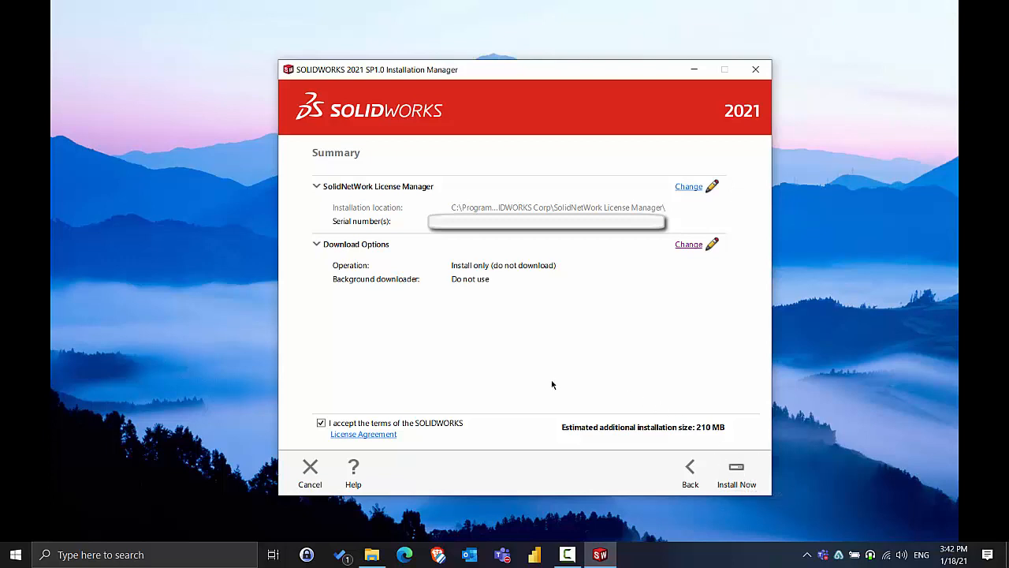
left_click(736, 473)
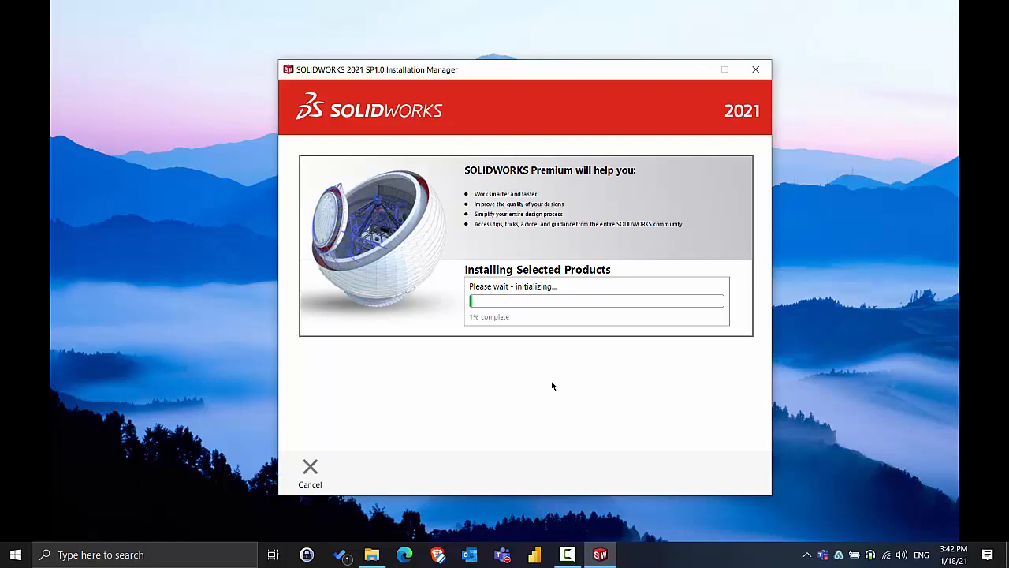
left_click(309, 466)
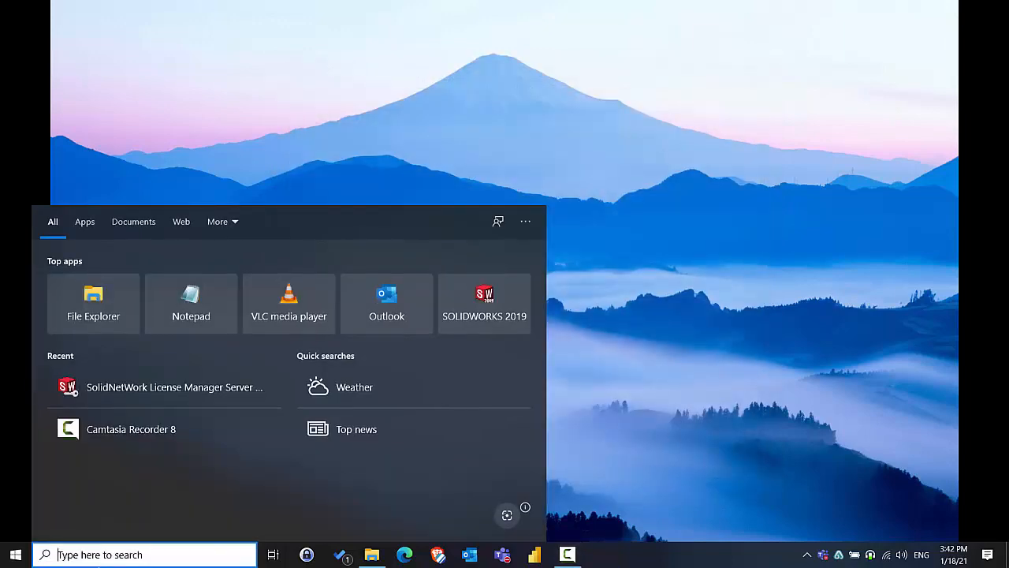
Reactivate the server licenses online in SolidNetWork License Manager Server with contact e-mail 'support'.
left_click(172, 387)
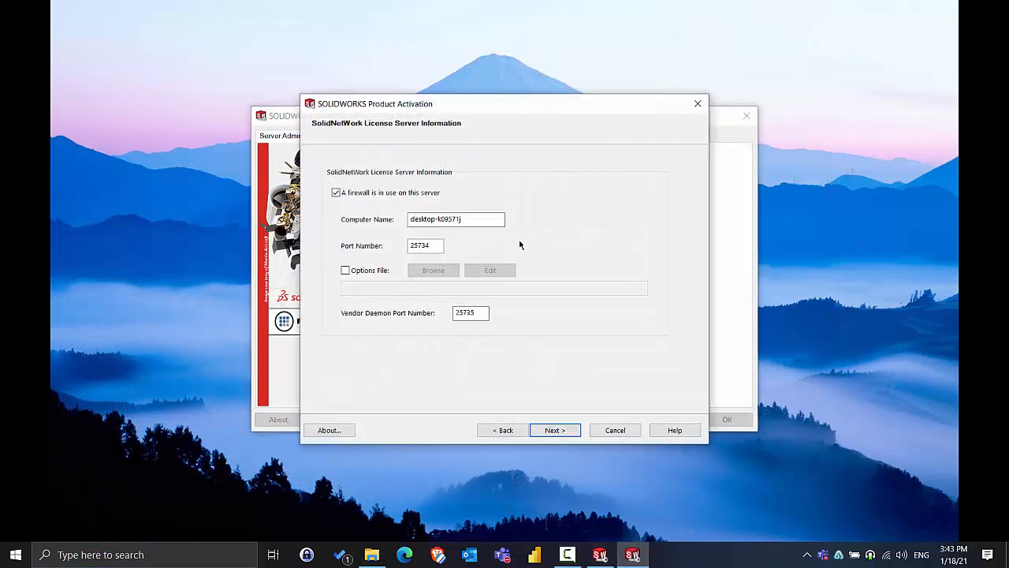
left_click(554, 429)
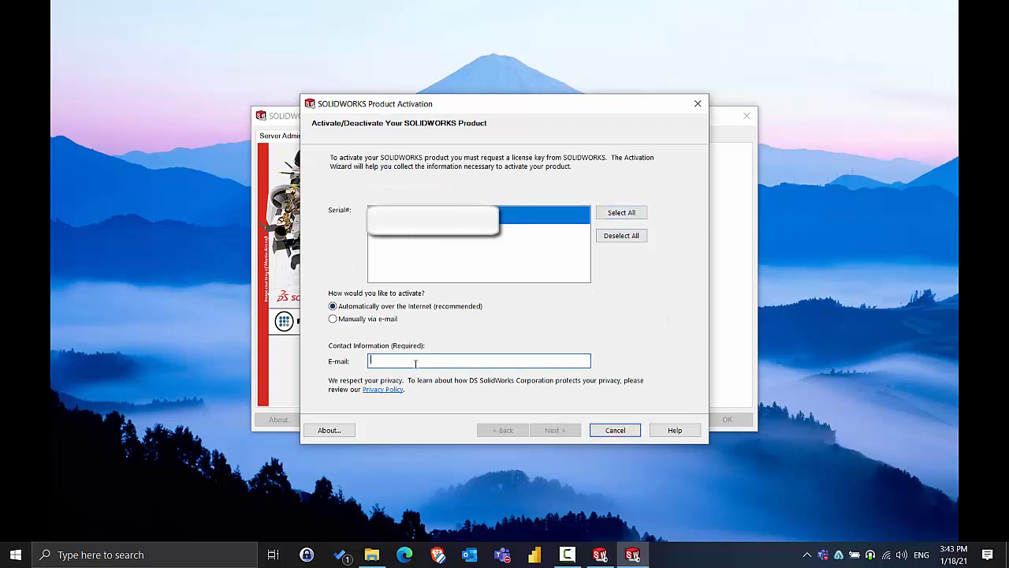
type("syppo")
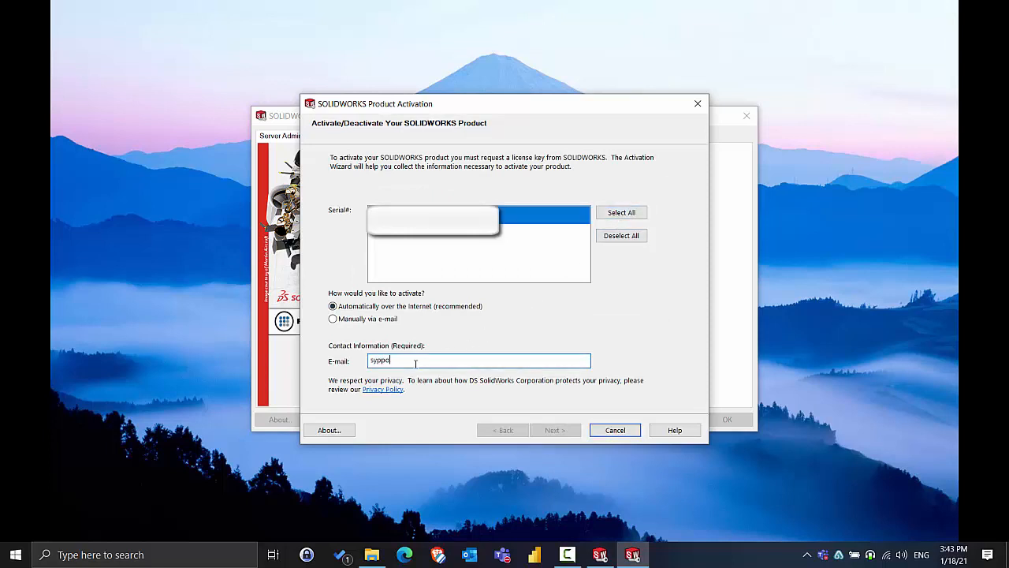
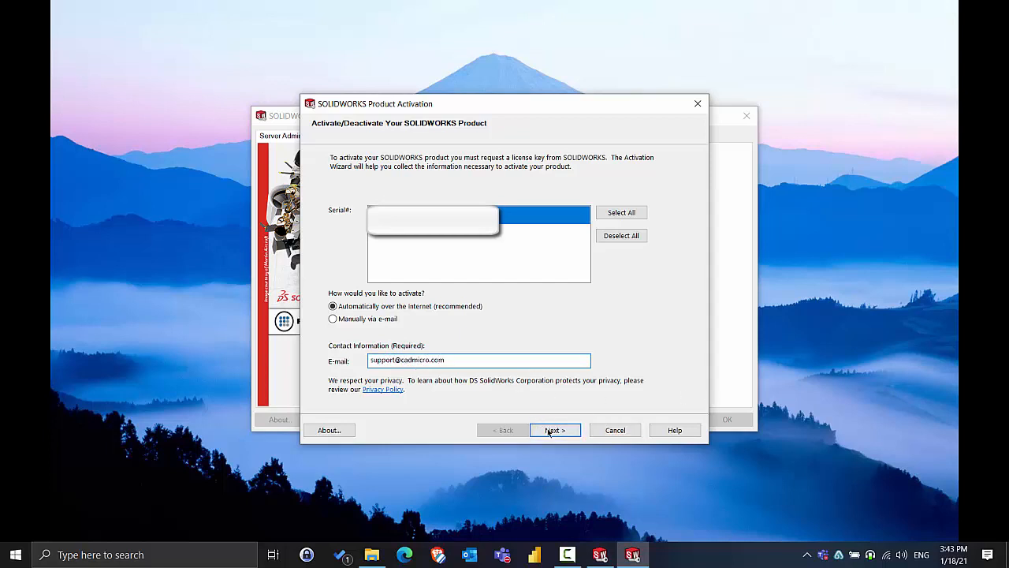
left_click(554, 430)
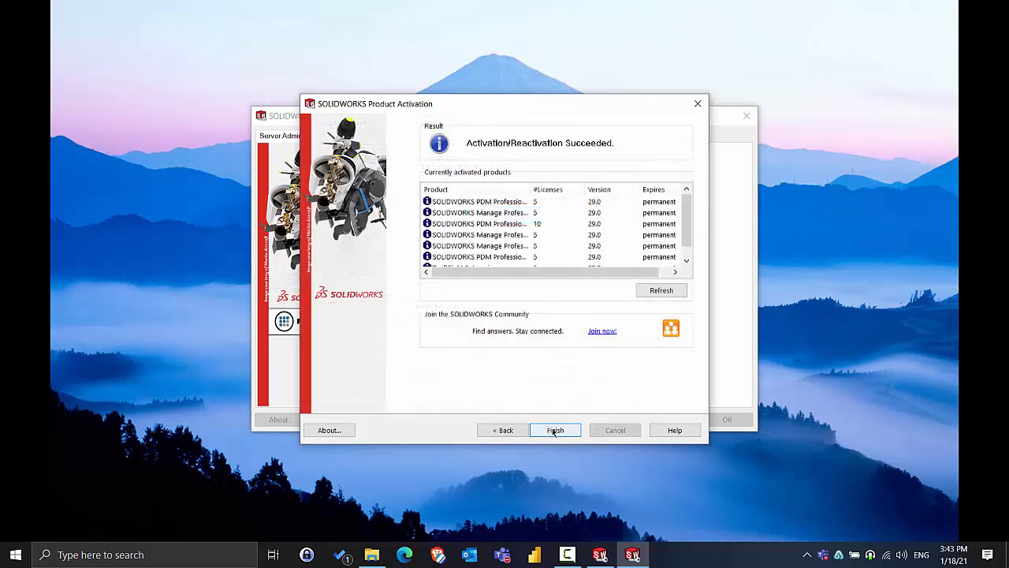
Confirm the license server is started and view usage for SOLIDWORKS PDM Professional CAD Editor & Web.
left_click(555, 429)
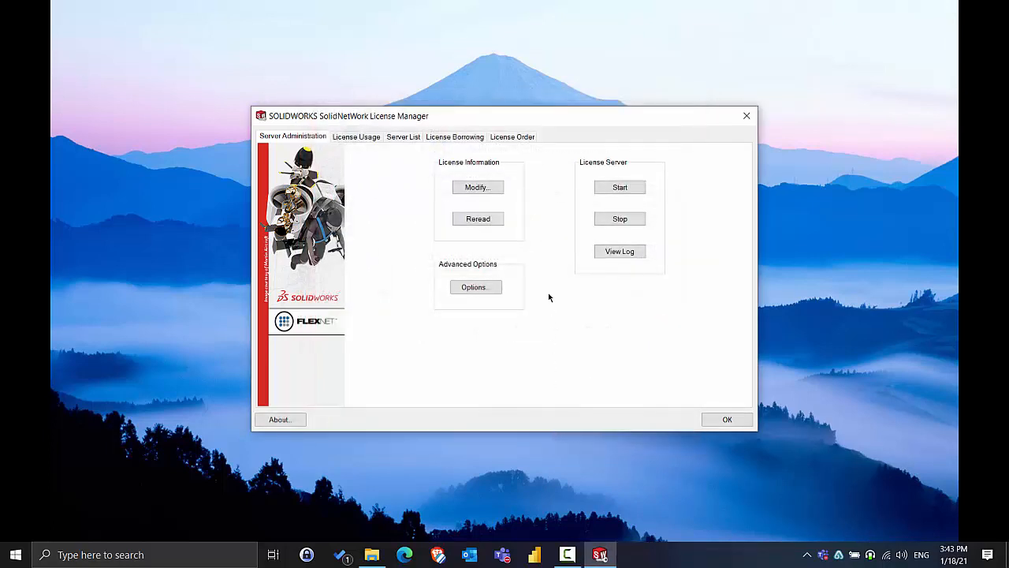
left_click(620, 187)
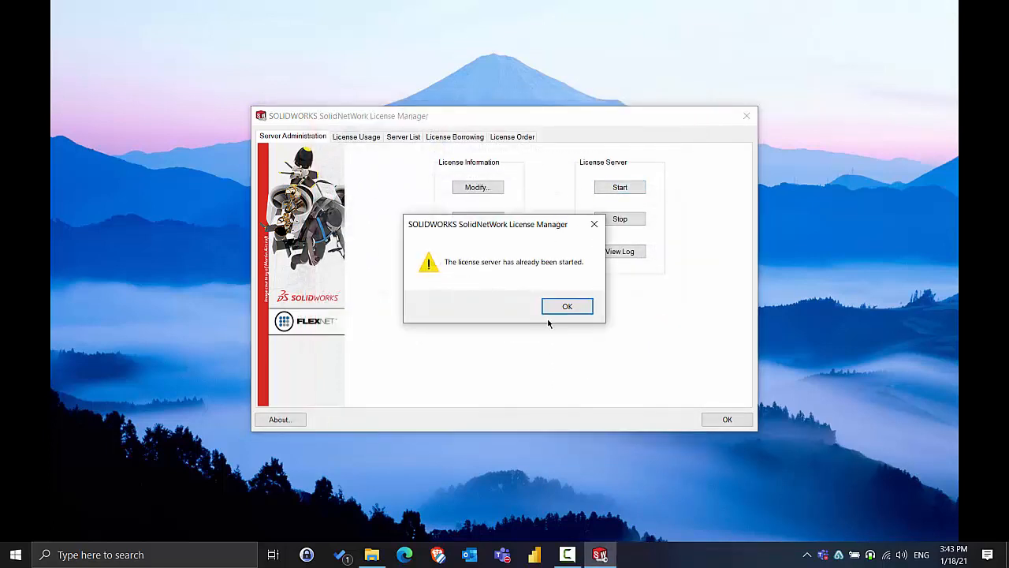
left_click(567, 306)
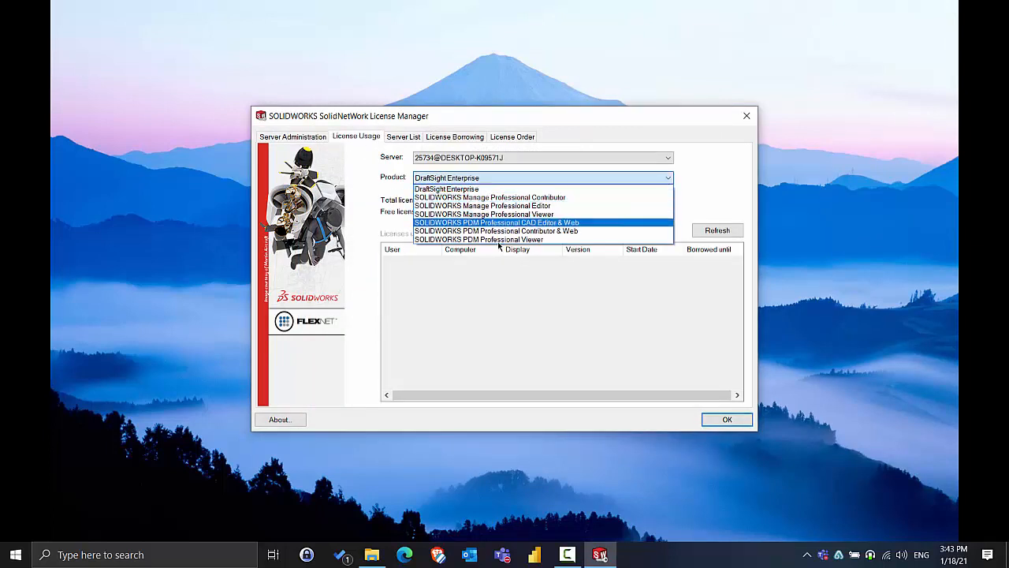
left_click(495, 222)
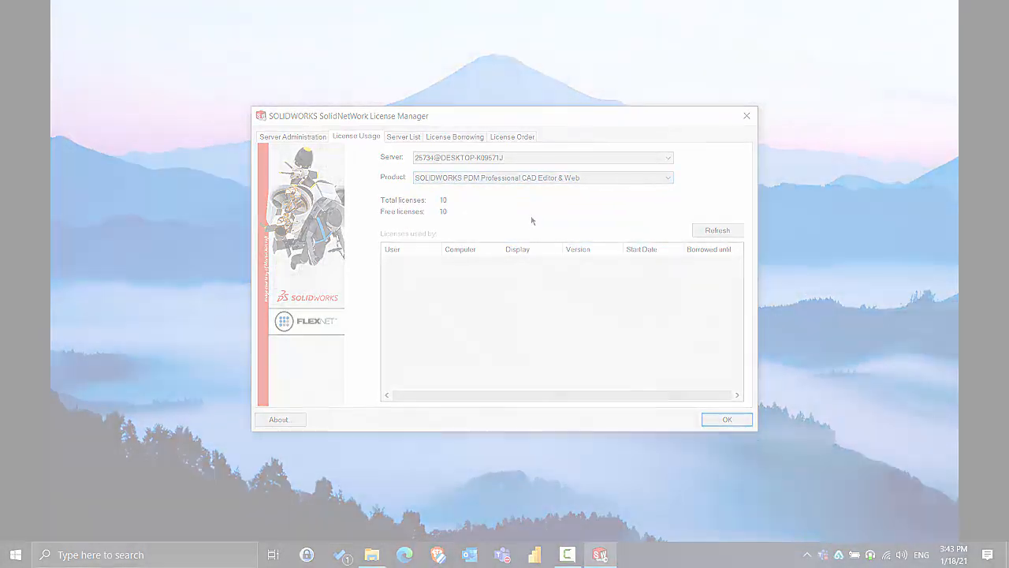